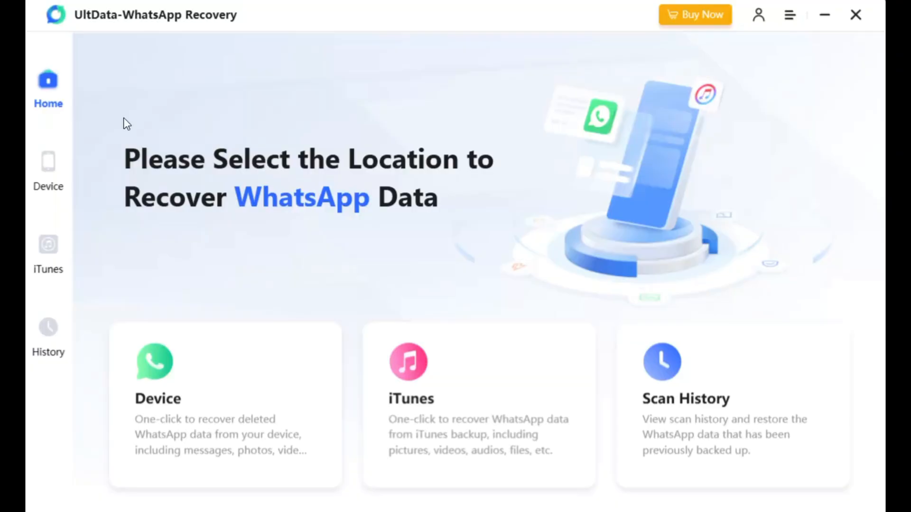
mouse_move(52, 174)
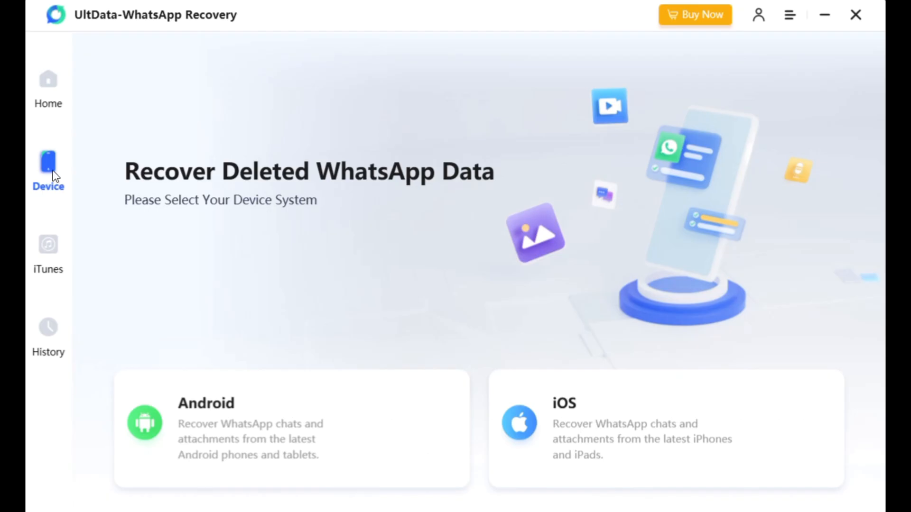
mouse_move(69, 227)
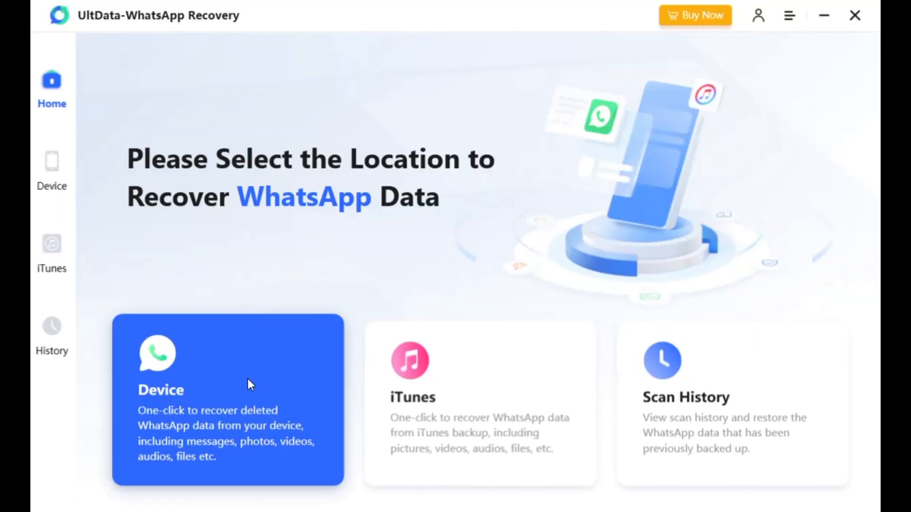
left_click(227, 401)
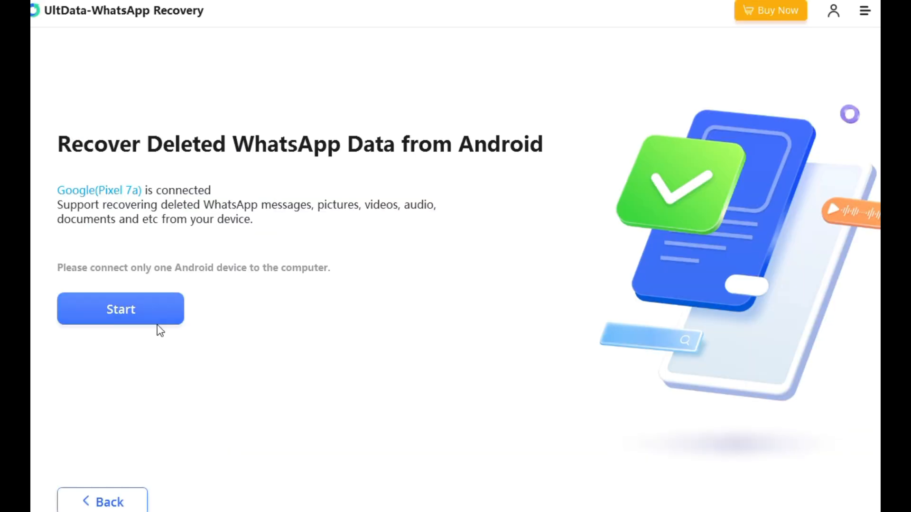
left_click(121, 309)
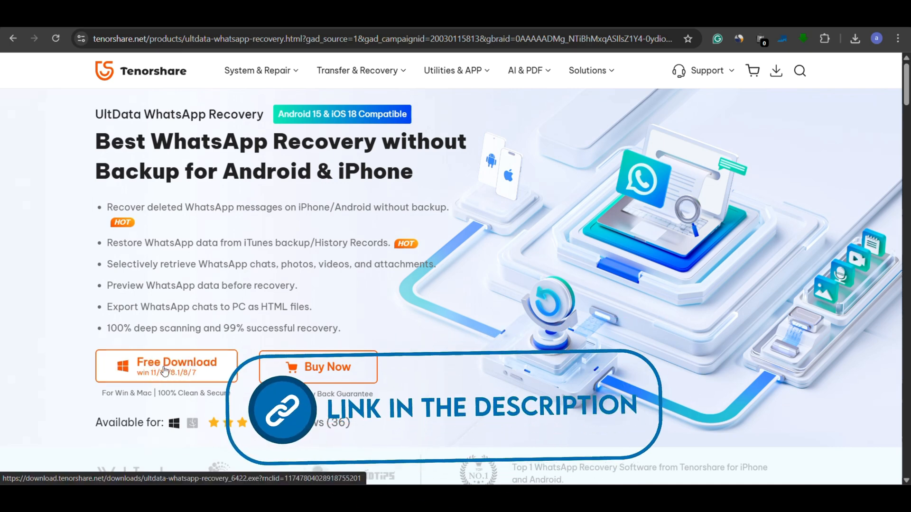
left_click(166, 366)
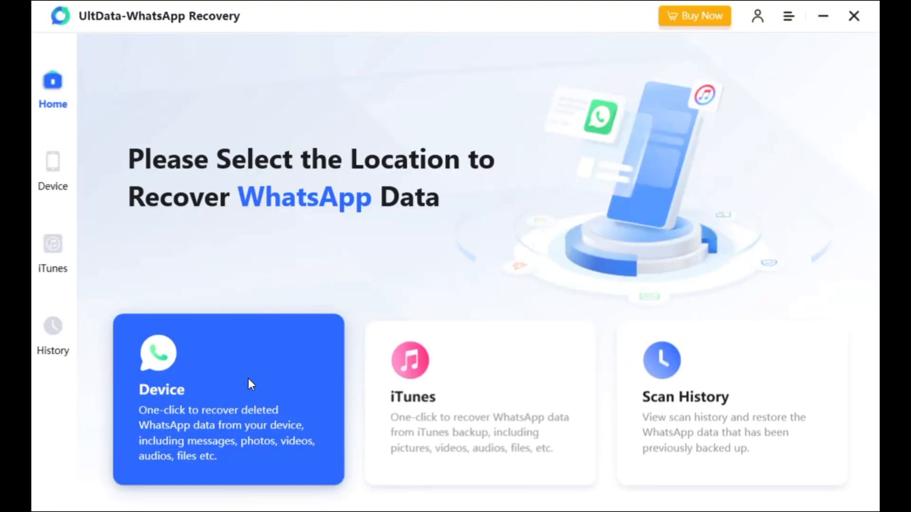
Step: Start scanning the connected Pixel 7a from the Device recovery card
left_click(227, 400)
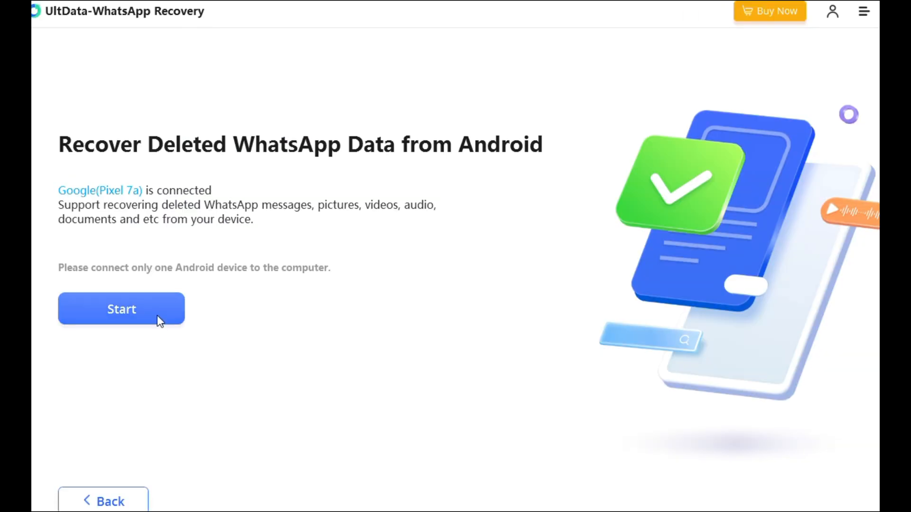
left_click(121, 308)
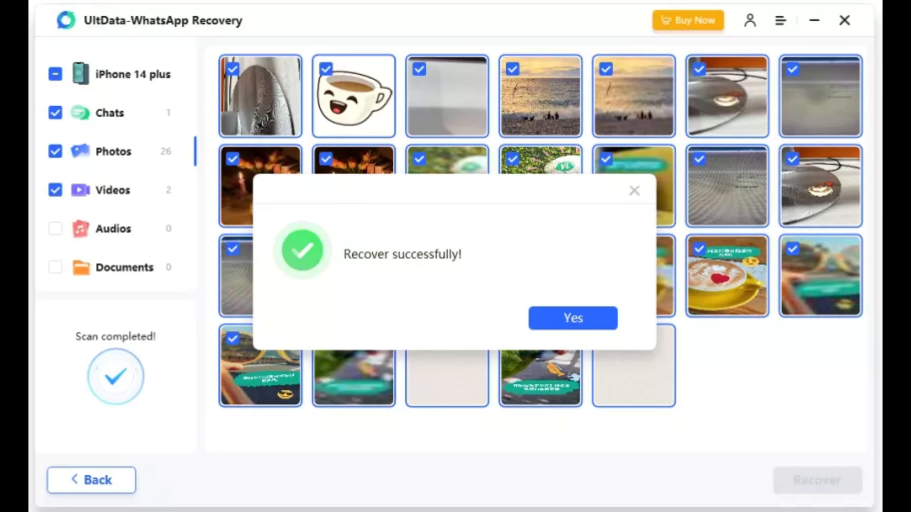
Step: Acknowledge the recovery success and leave the failed backup decryption page
left_click(572, 318)
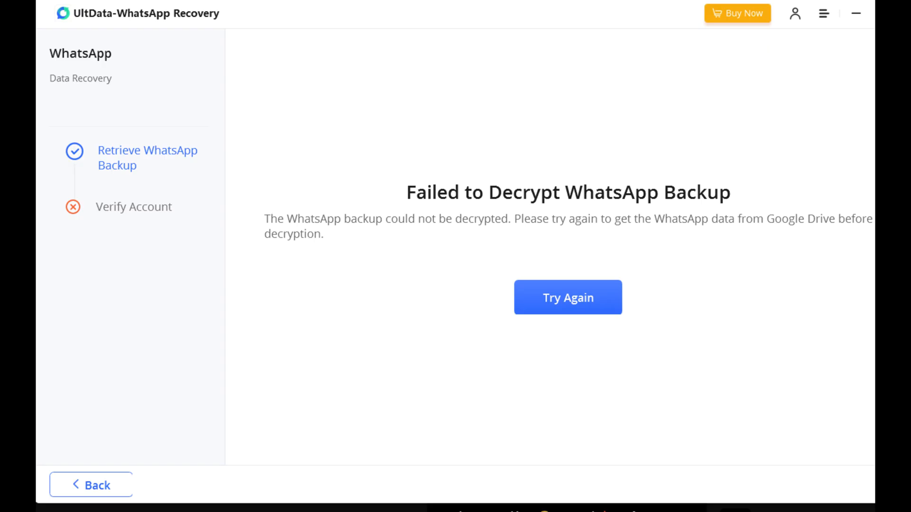
left_click(91, 484)
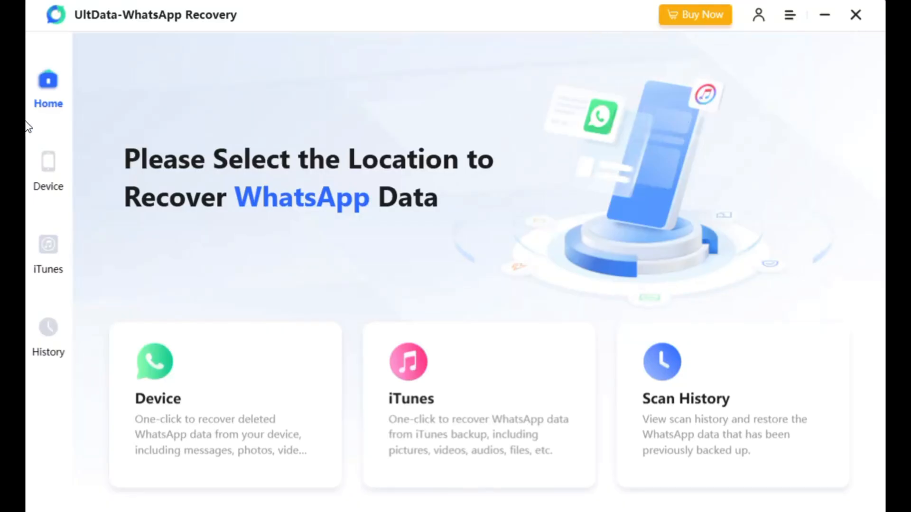
mouse_move(48, 165)
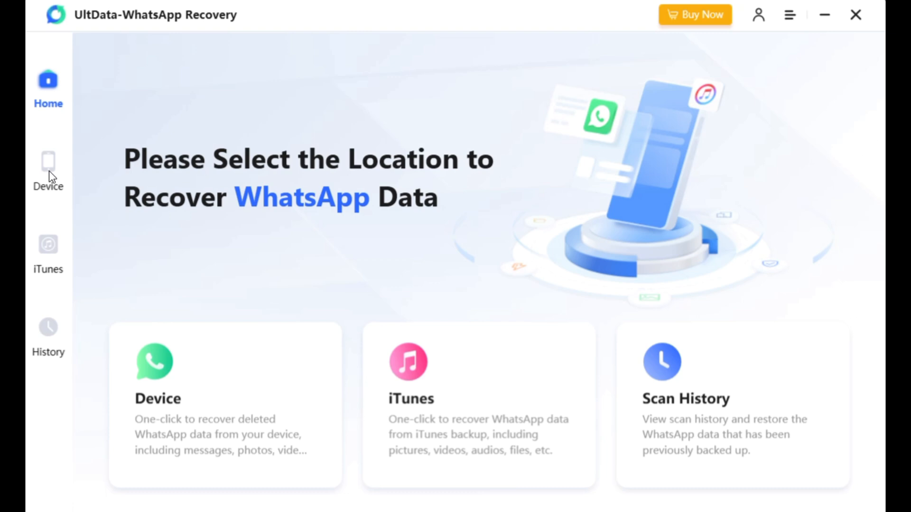
Step: Show the History list of past WhatsApp backup records under the Device section
left_click(47, 172)
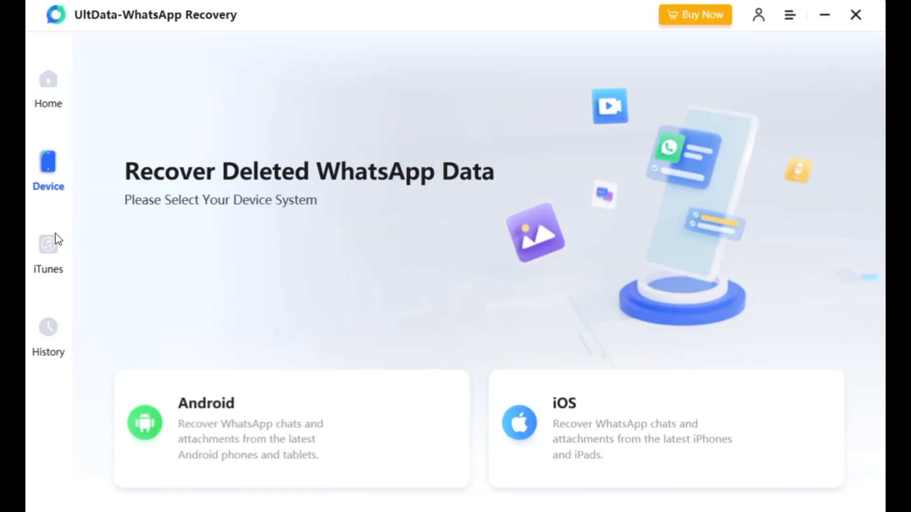
left_click(49, 255)
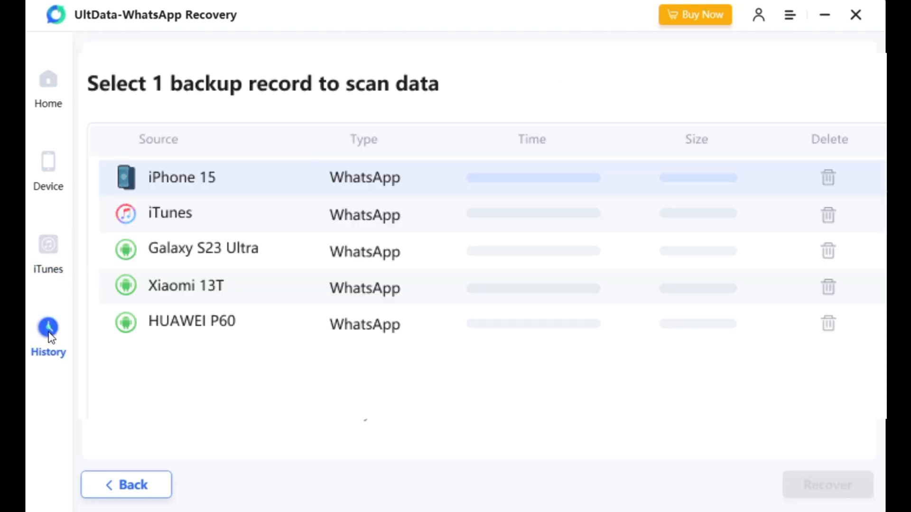
mouse_move(48, 250)
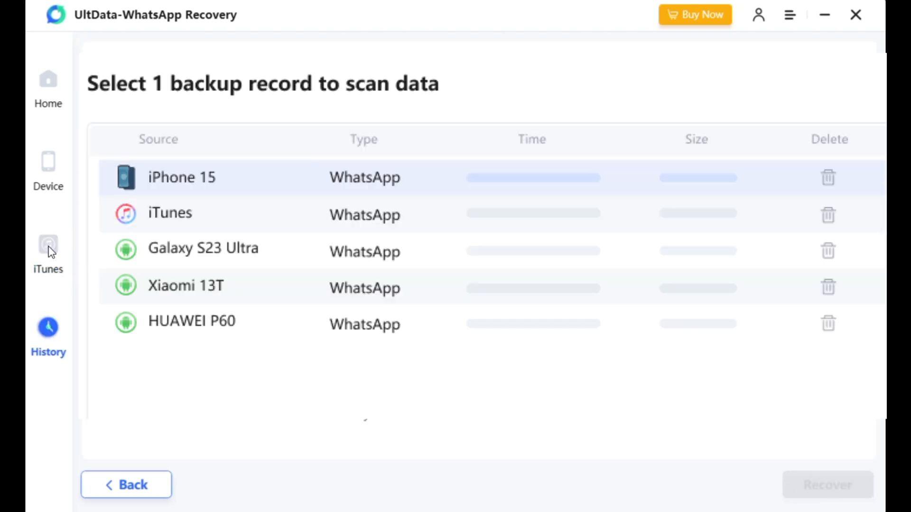